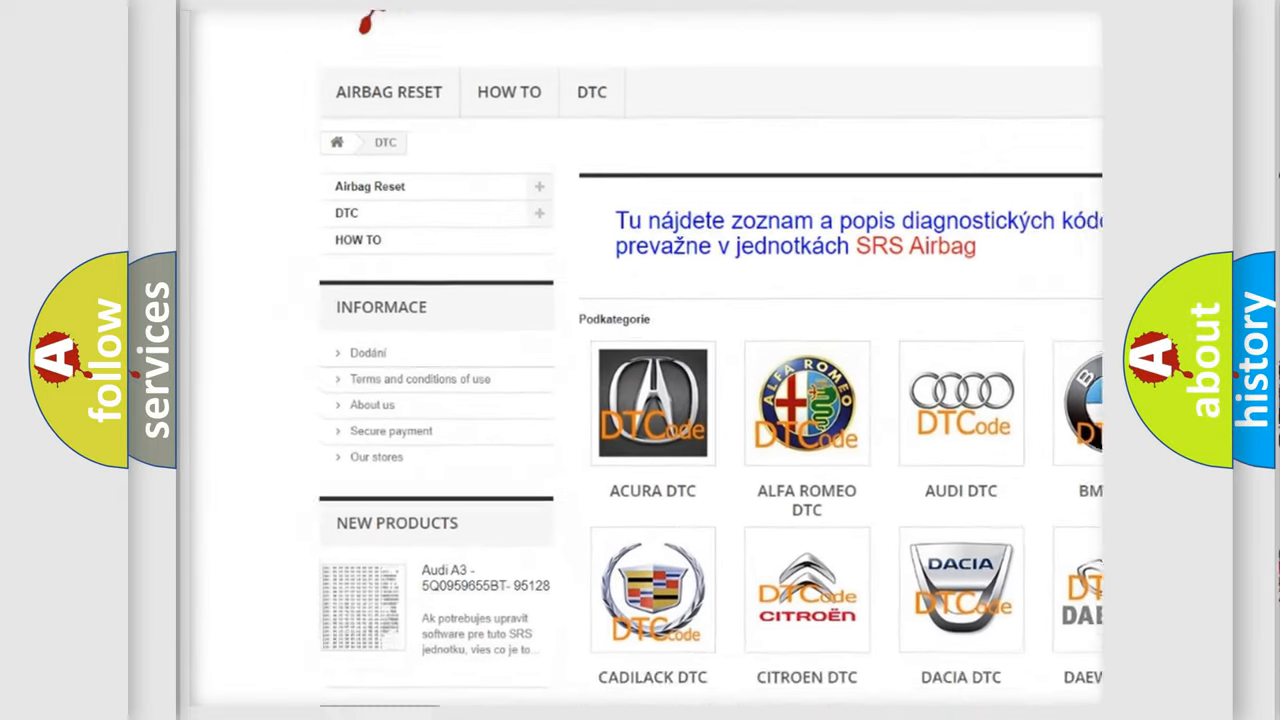
pyautogui.scroll(-3)
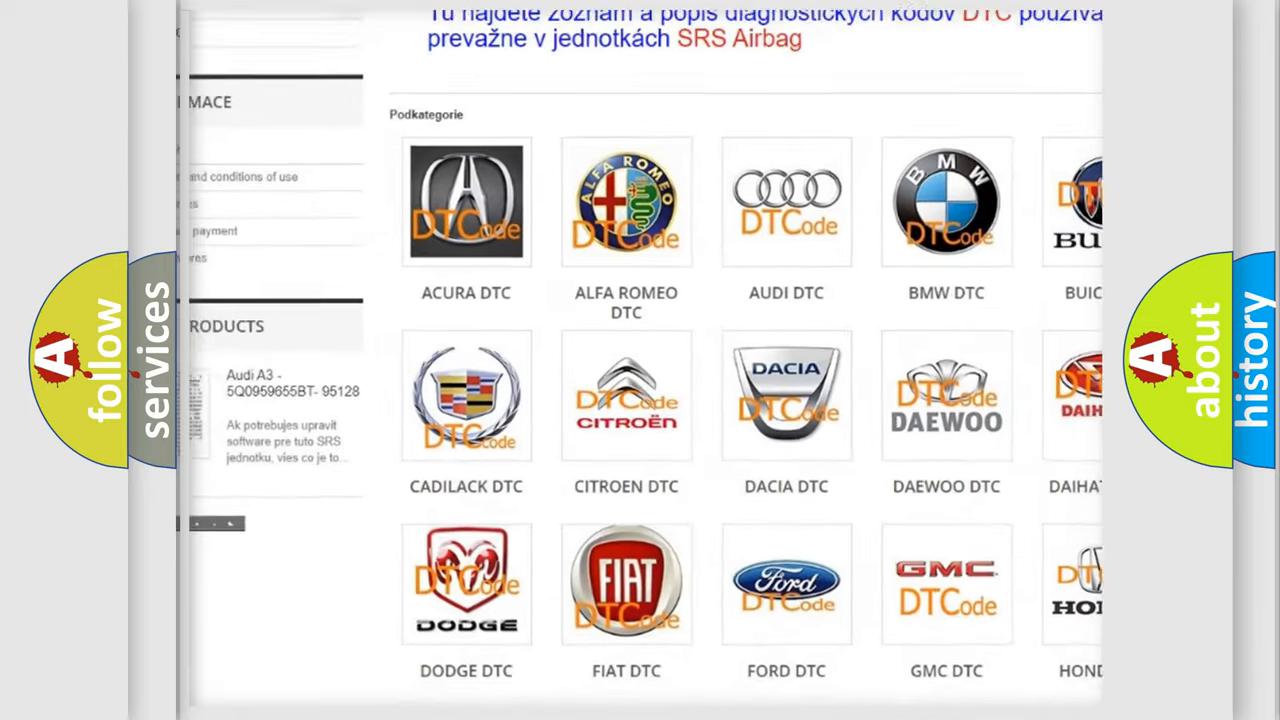
pyautogui.scroll(-3)
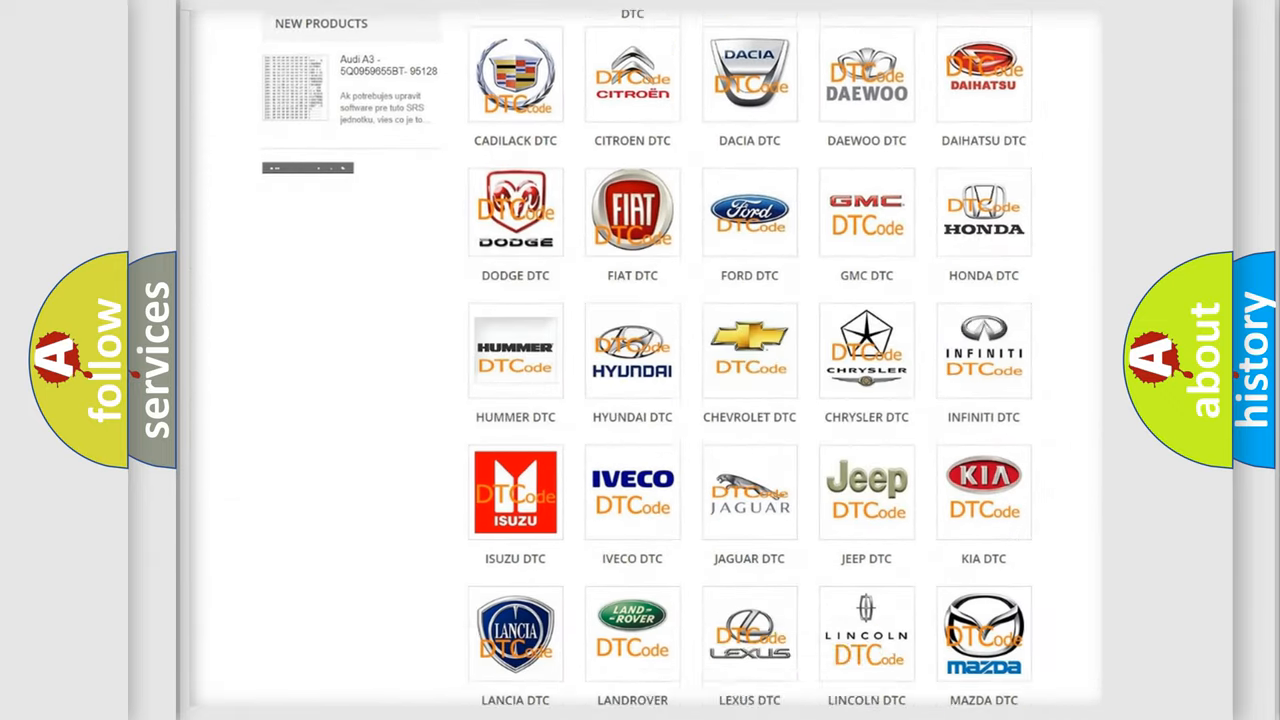
pyautogui.scroll(-3)
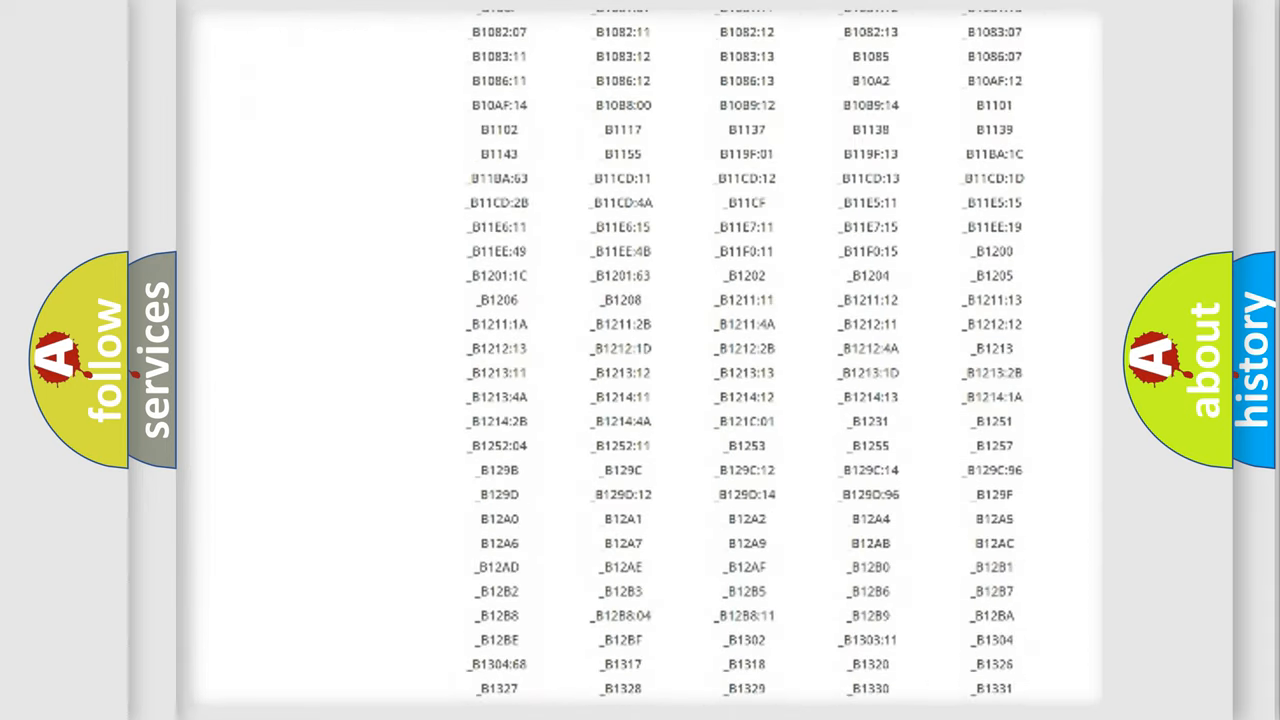
pyautogui.scroll(-3)
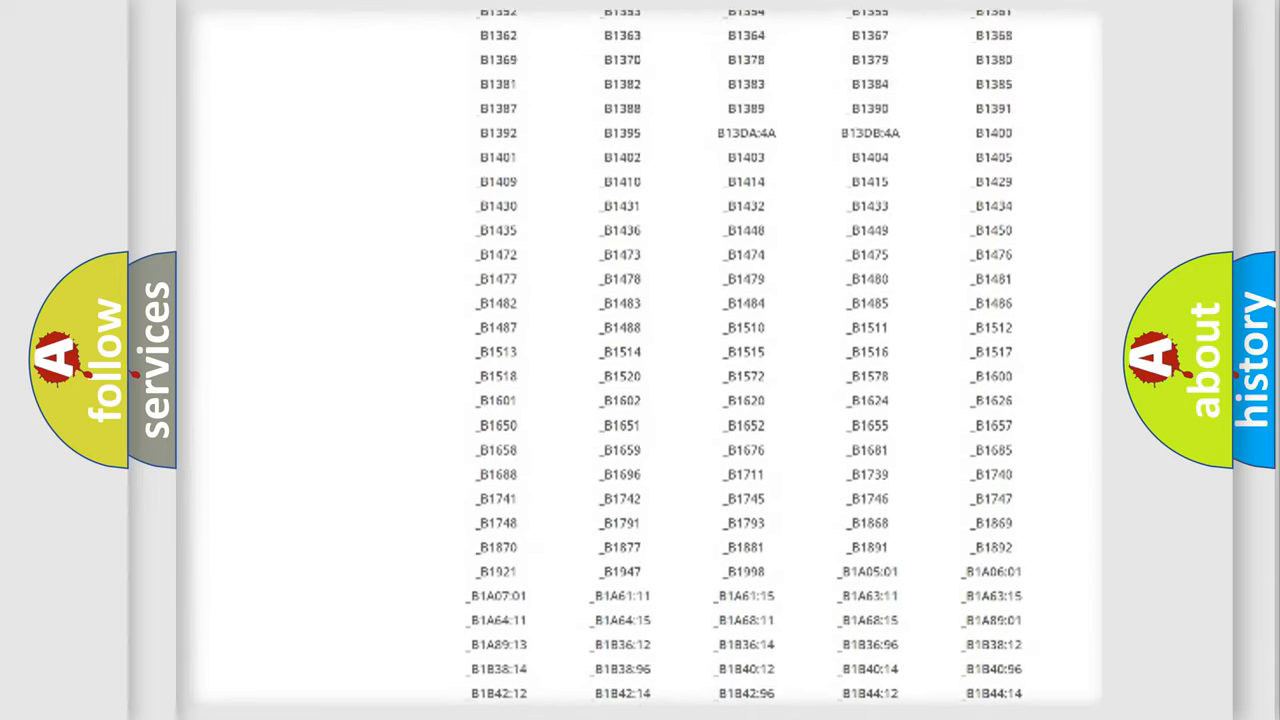